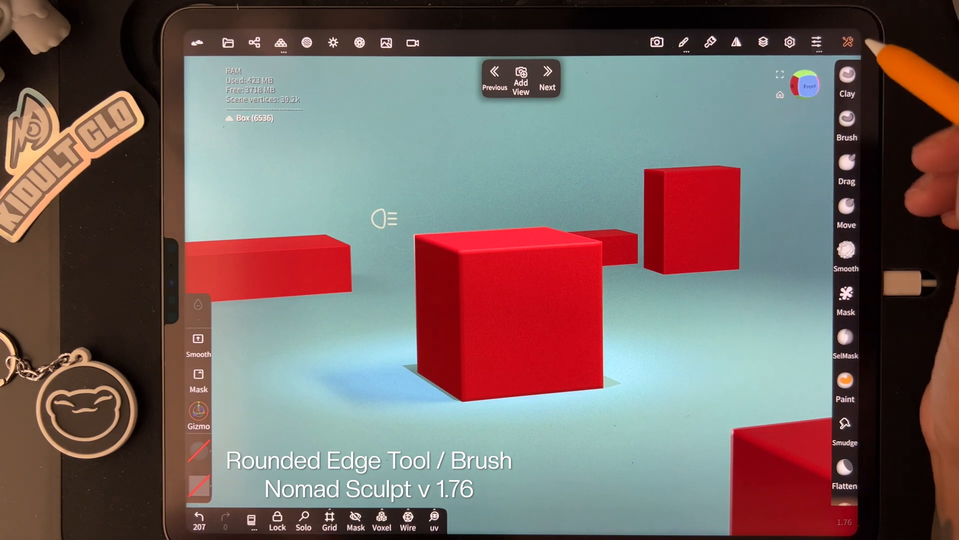
Step: Duplicate the Smooth brush from the tools grid and name the copy 'Smooth edge'
click(848, 42)
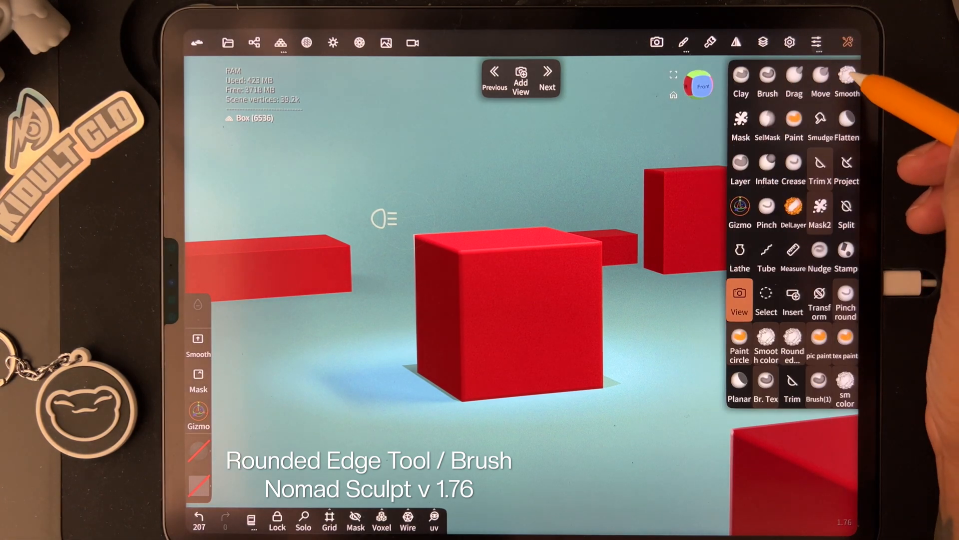
click(847, 79)
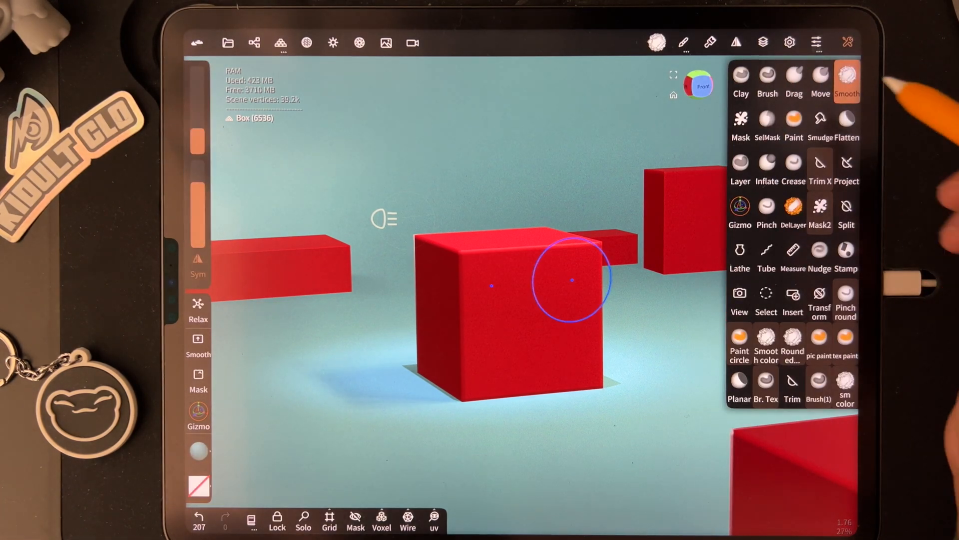
click(841, 42)
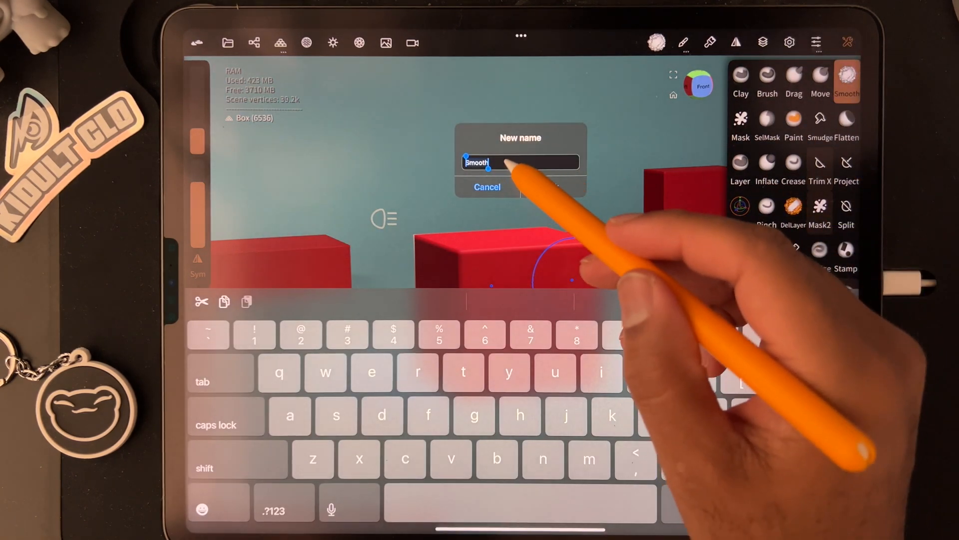
text(edge)
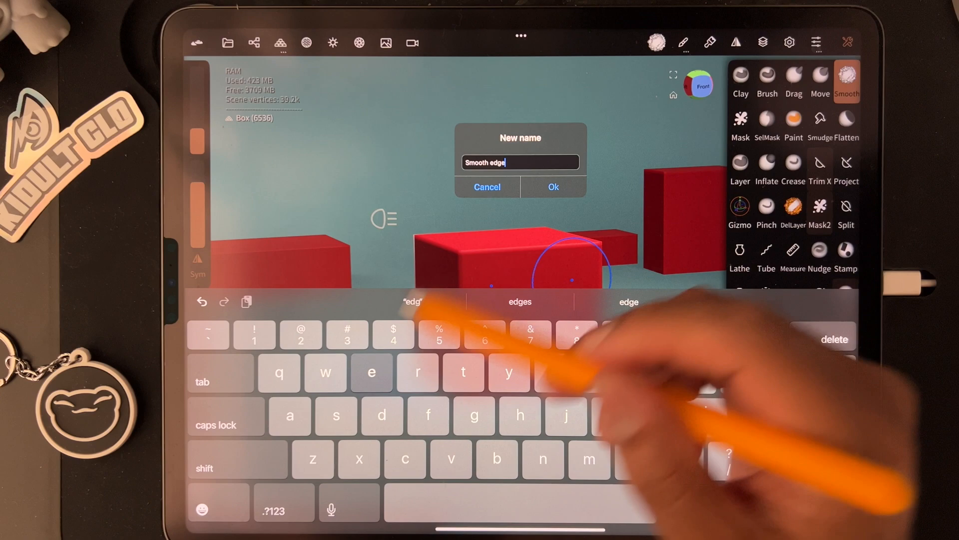
click(552, 186)
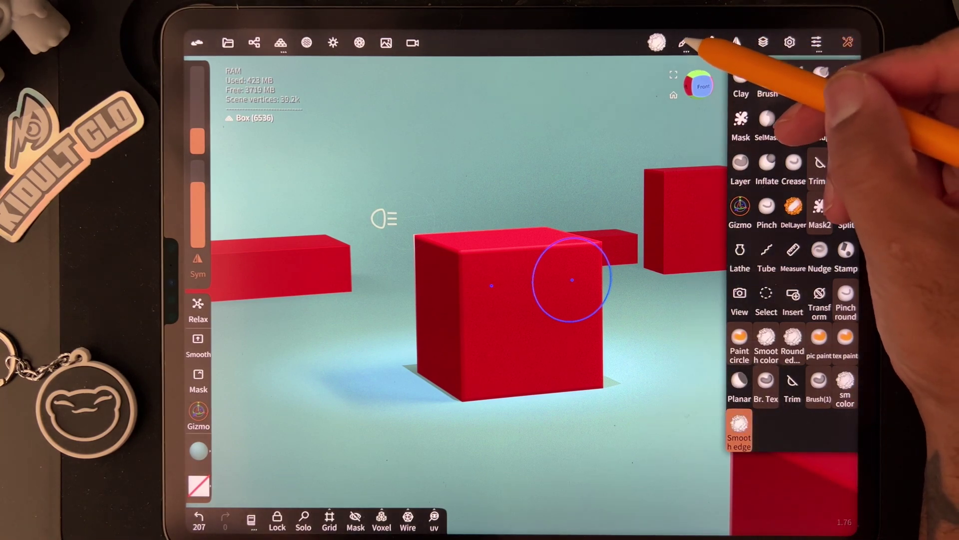
Step: Review the Smooth edge brush's Stroke, Alpha, Falloff presets and Filter settings
click(684, 41)
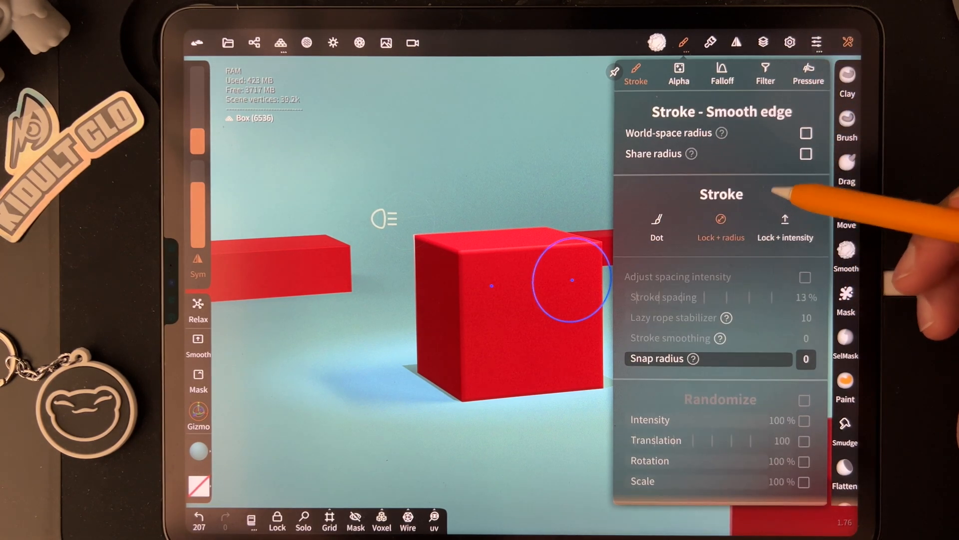
click(678, 73)
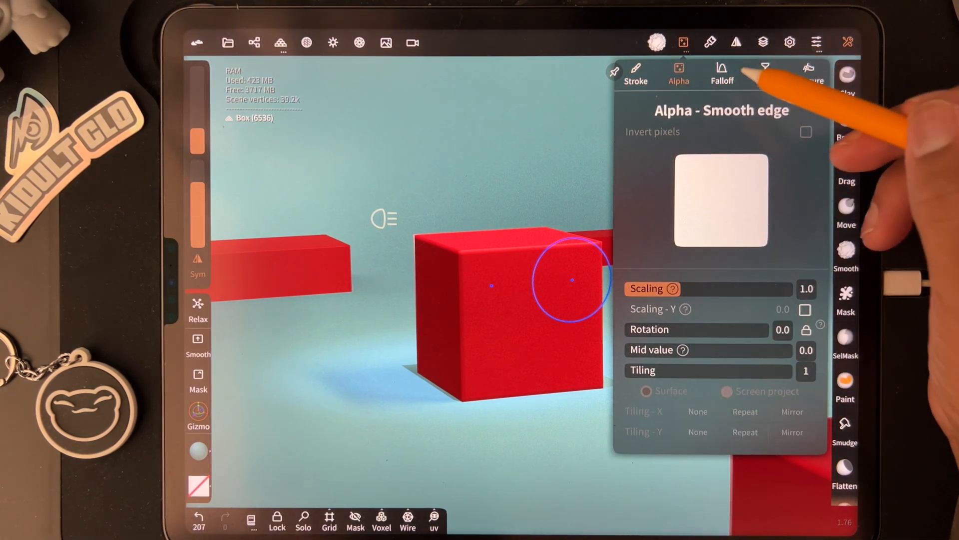
click(722, 73)
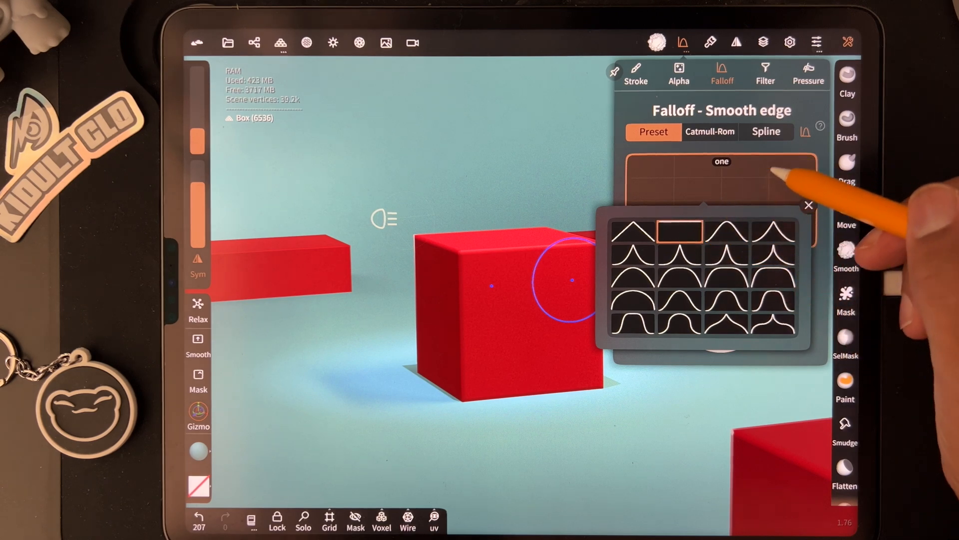
click(809, 205)
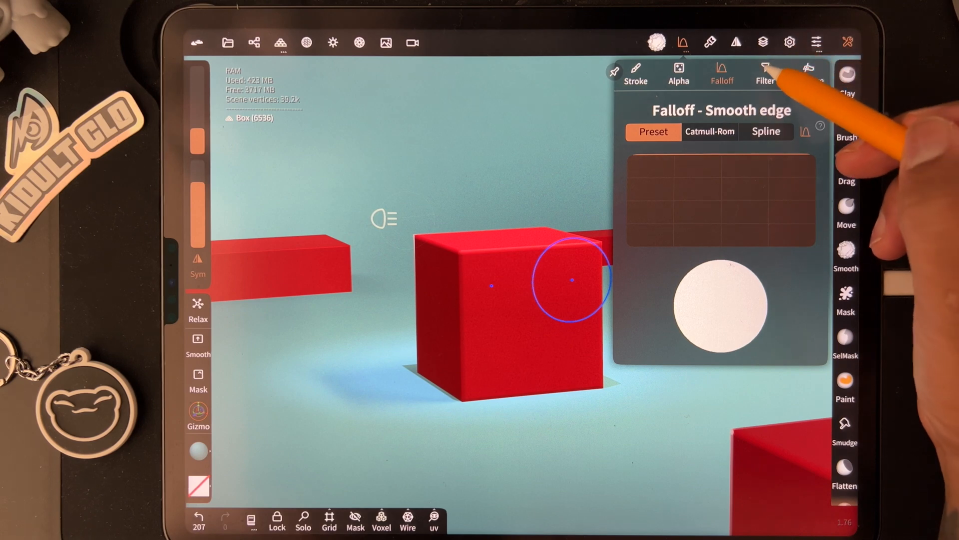
click(765, 74)
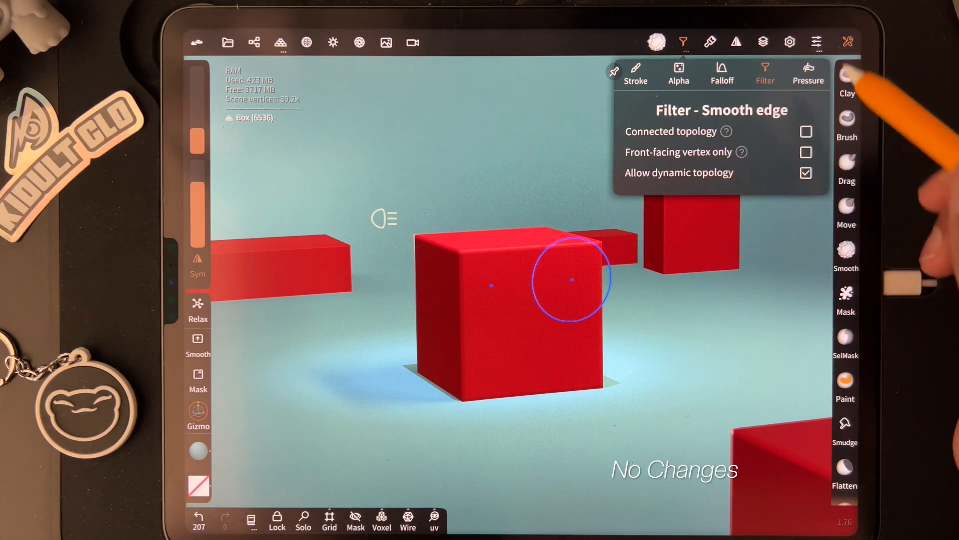
Step: Disable global pressure for Smooth edge and apply a flat Pressure - Radius preset curve
click(808, 73)
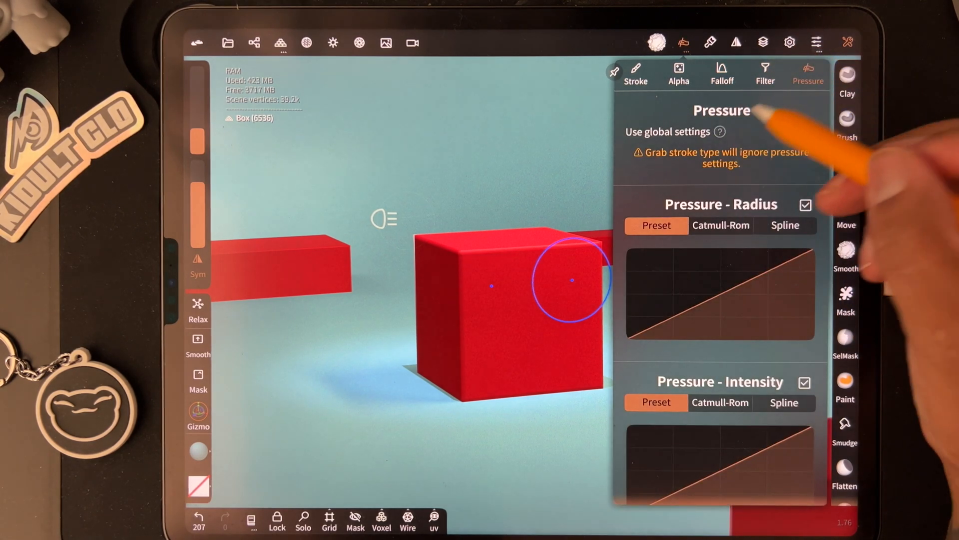
click(806, 131)
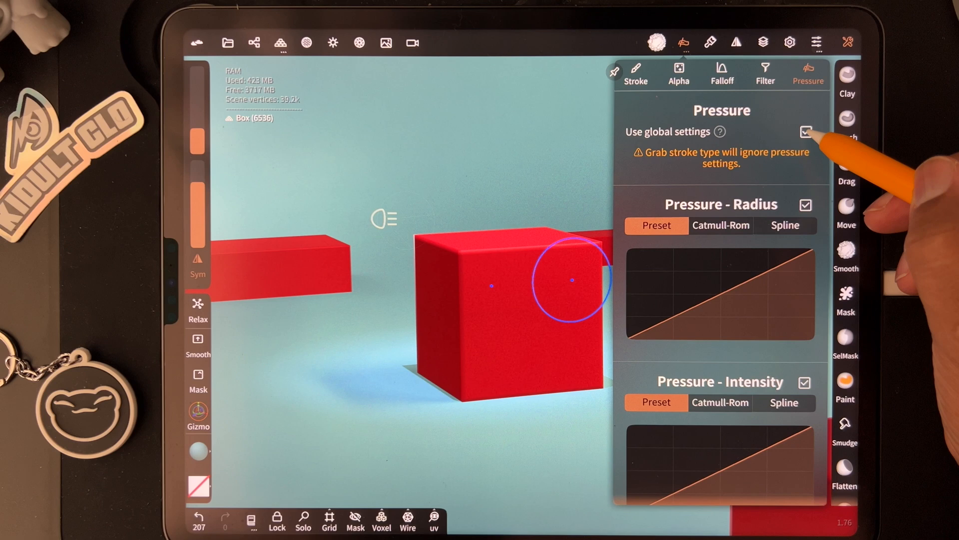
click(807, 132)
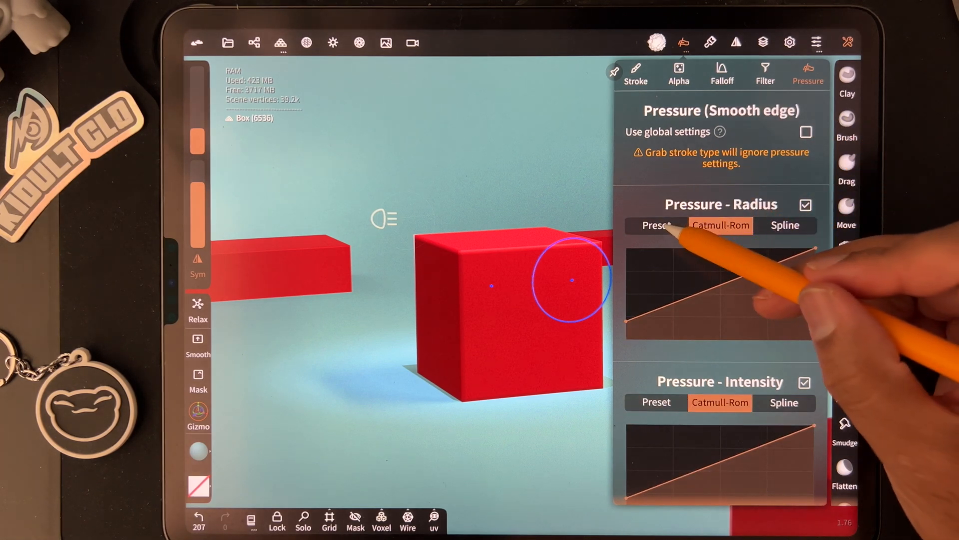
click(656, 225)
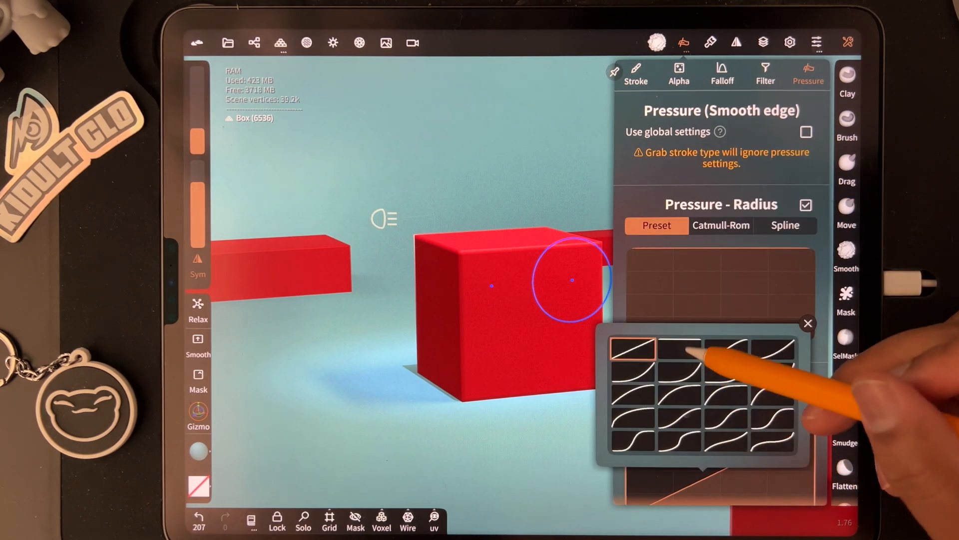
click(807, 322)
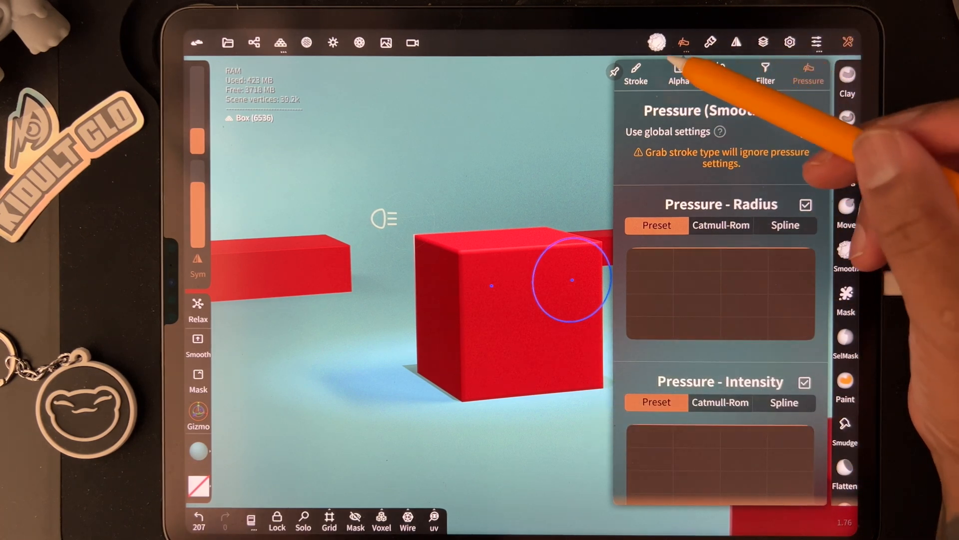
click(635, 73)
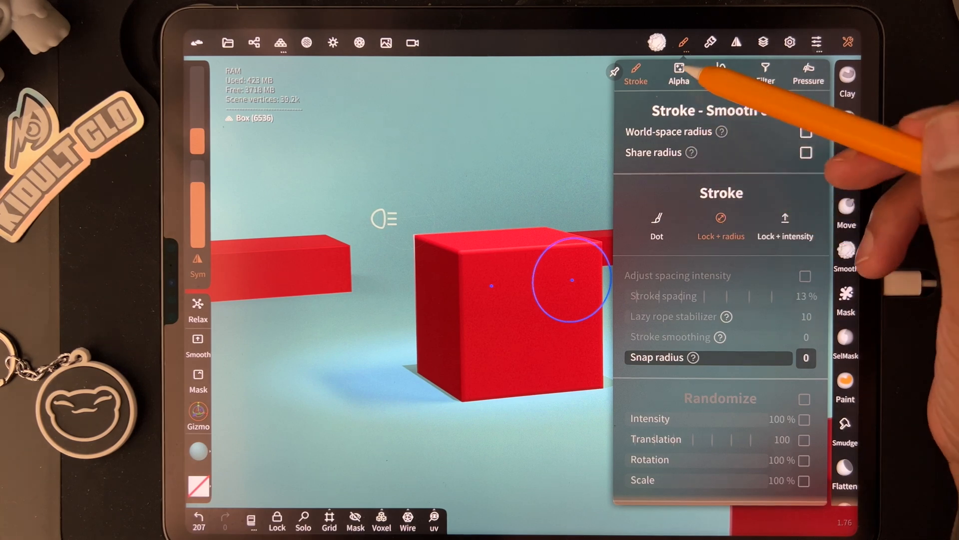
Step: Recheck the Falloff and Filter settings, then request saving the Smooth edge brush
click(722, 74)
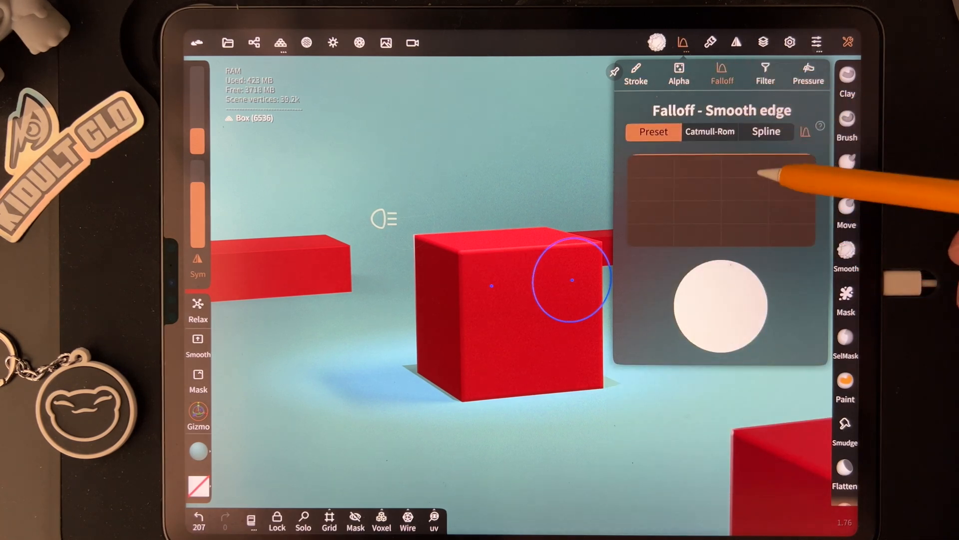
click(765, 74)
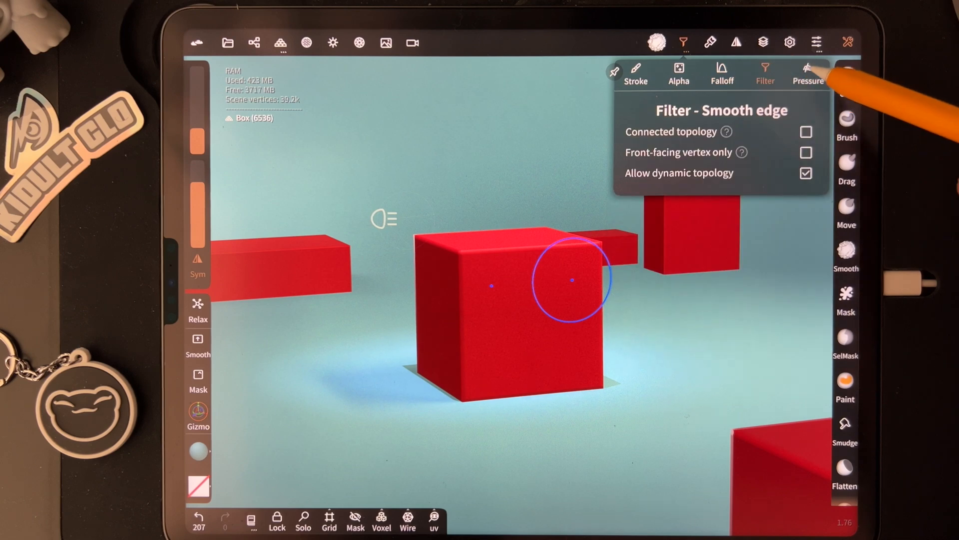
click(809, 74)
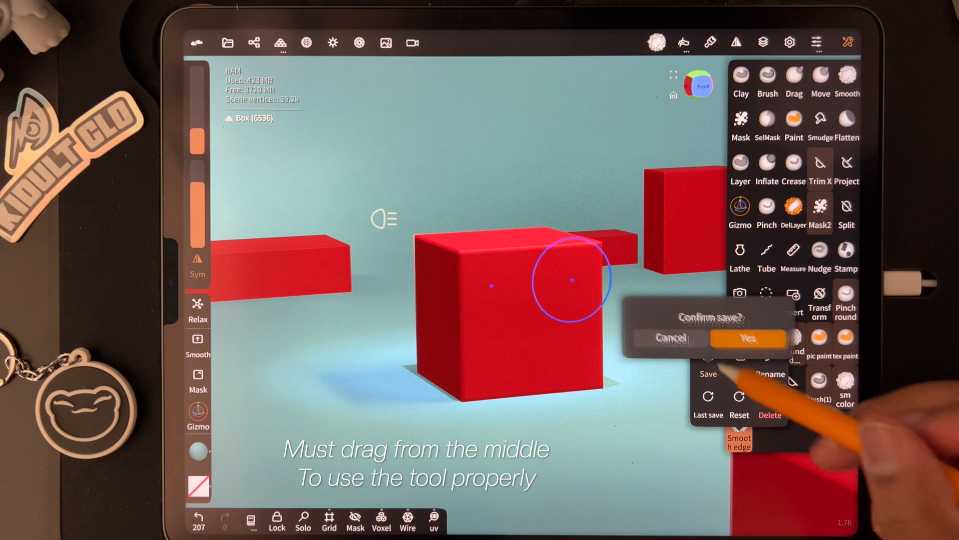
Step: Confirm saving the Smooth edge preset and stroke the box edges round with it
click(747, 338)
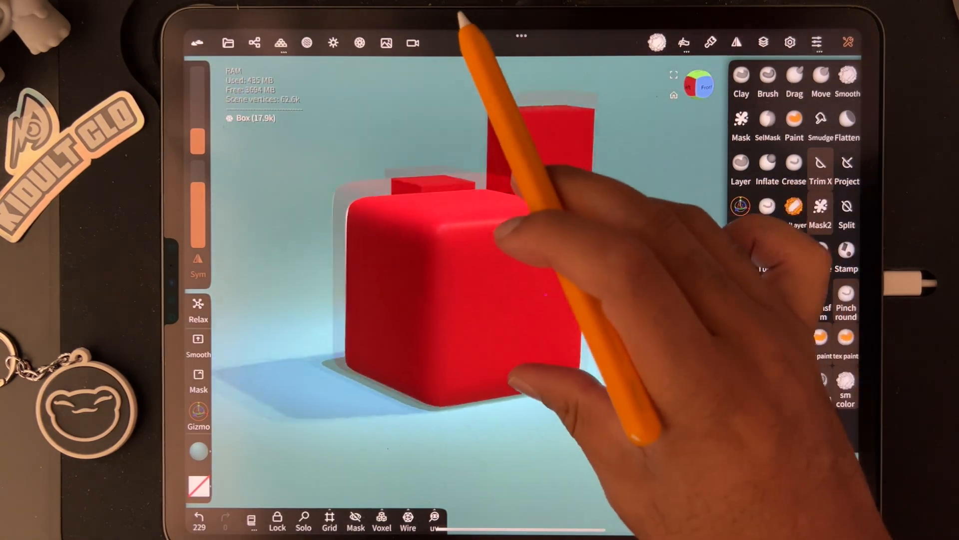
Step: Undo the rounding and voxel remesh the sharp box at higher resolution to about 1.49M vertices
click(198, 516)
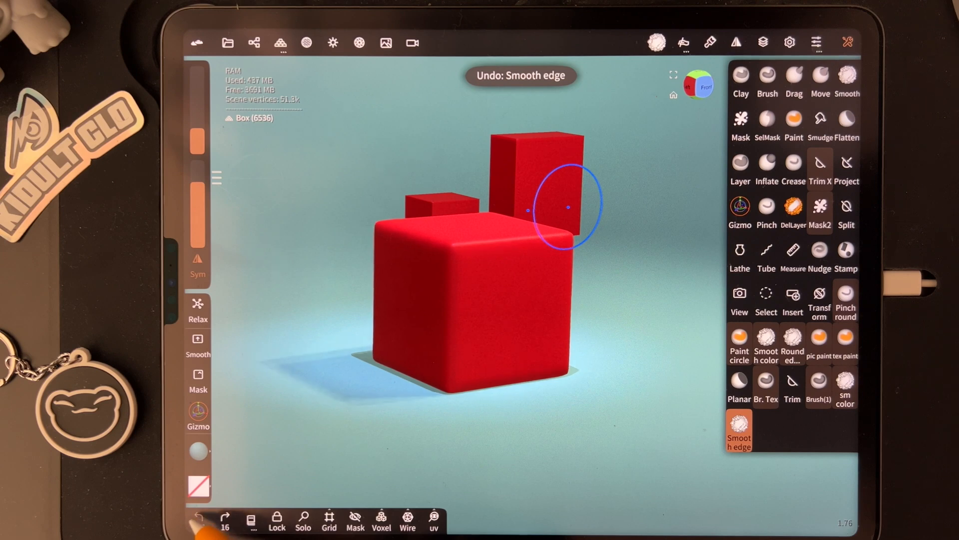
click(223, 520)
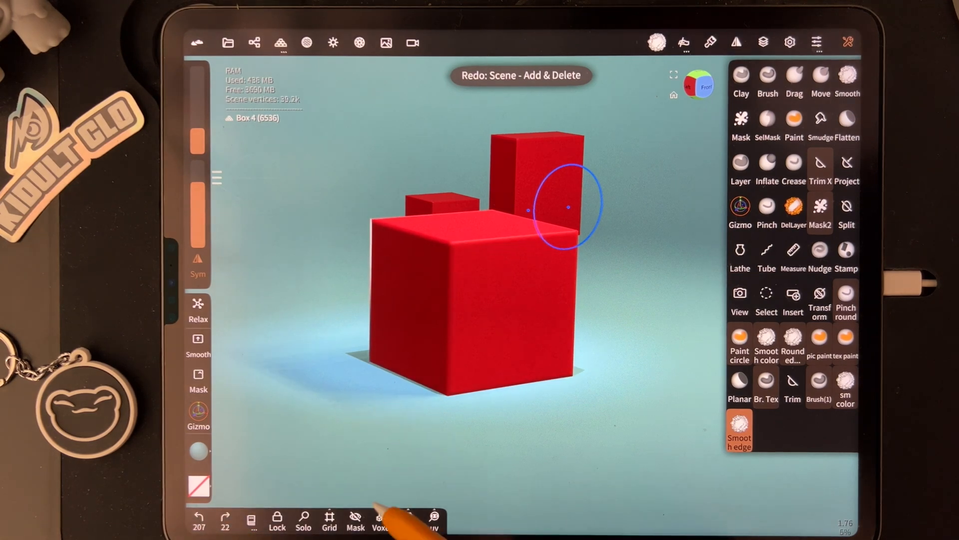
click(381, 520)
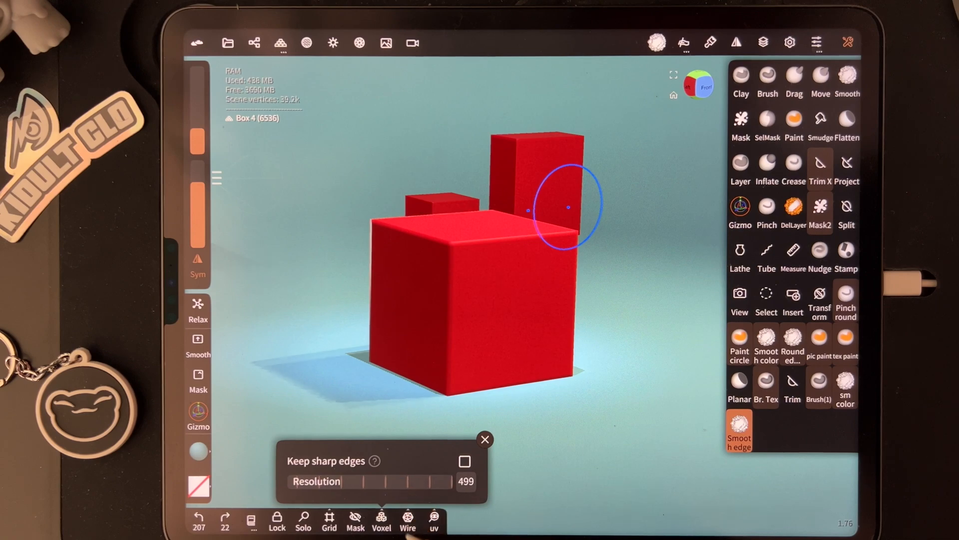
click(381, 521)
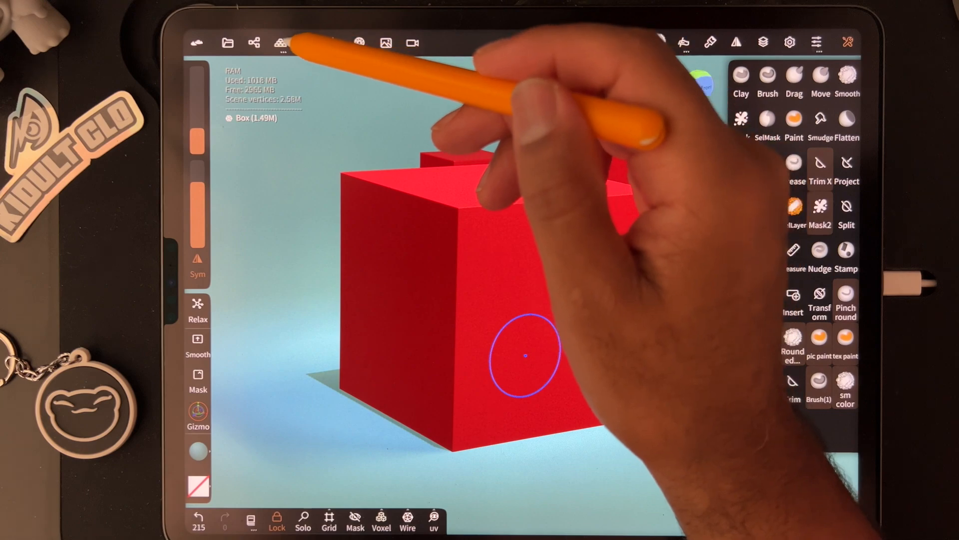
Step: Decimate the box repeatedly in the Deci/UV tab down to about 731 vertices, undoing the last step
click(280, 43)
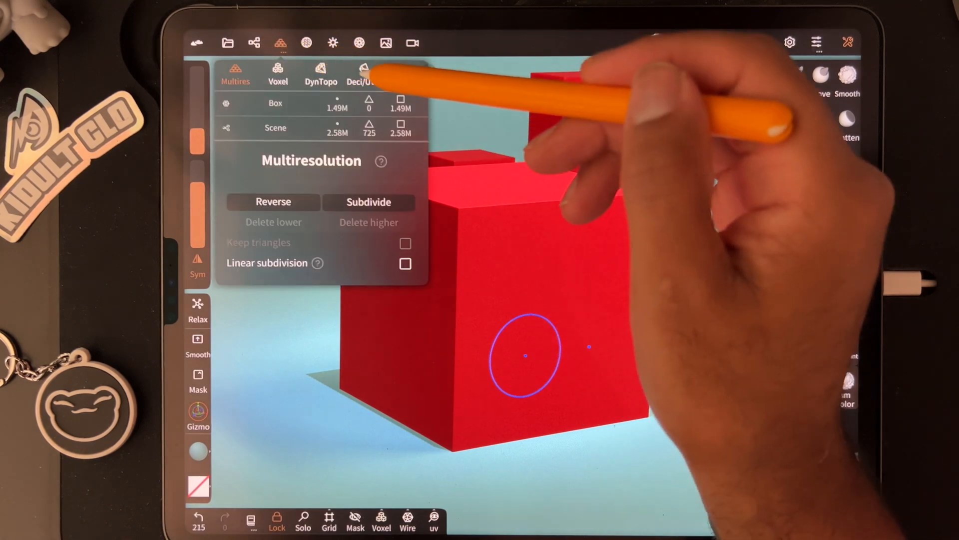
click(365, 74)
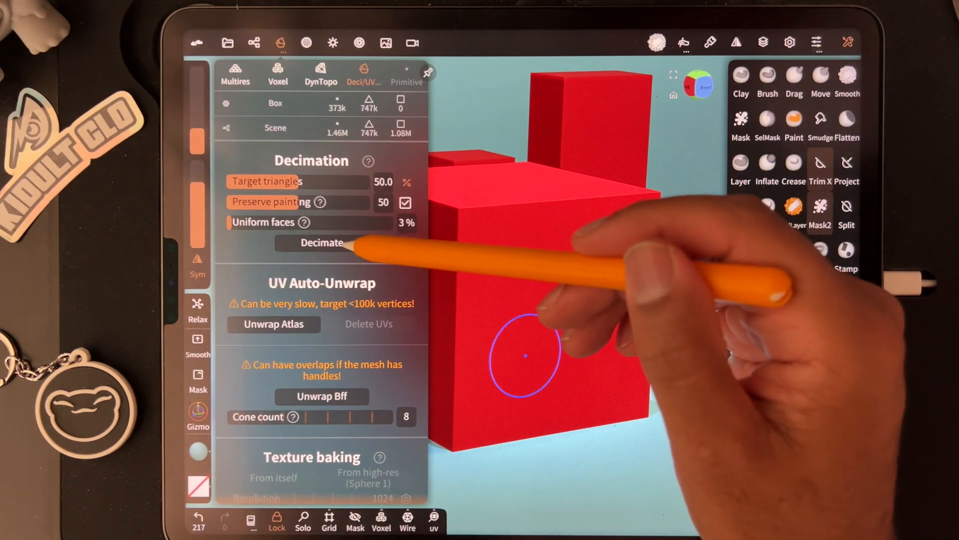
click(322, 242)
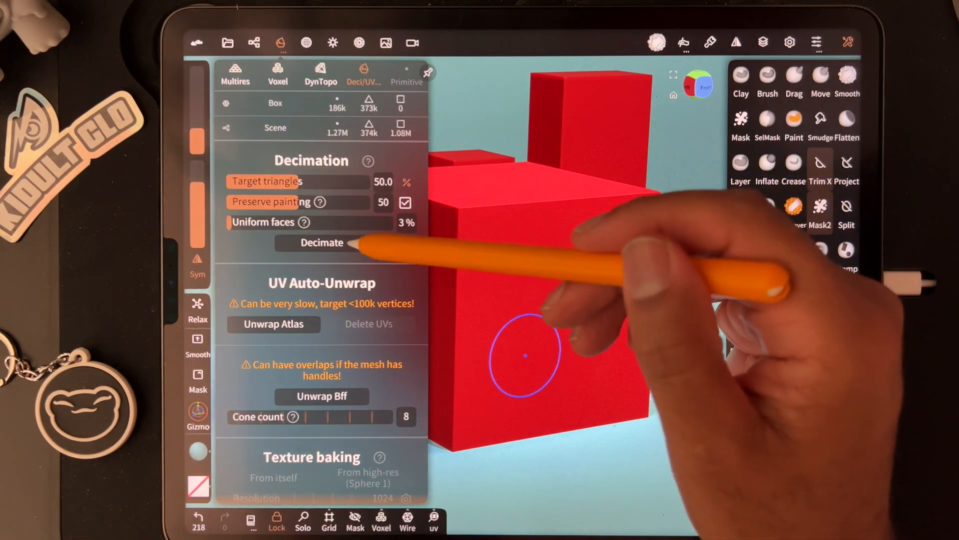
click(322, 242)
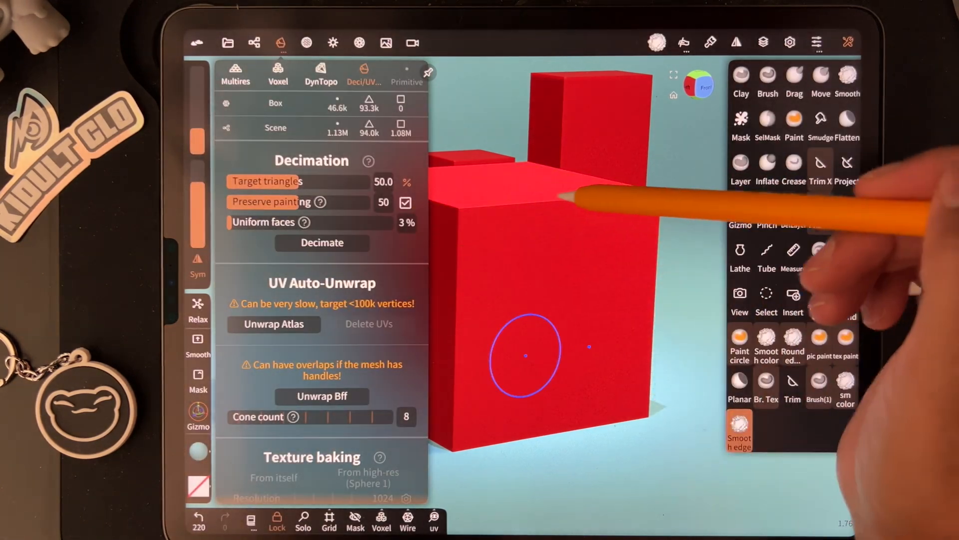
click(322, 242)
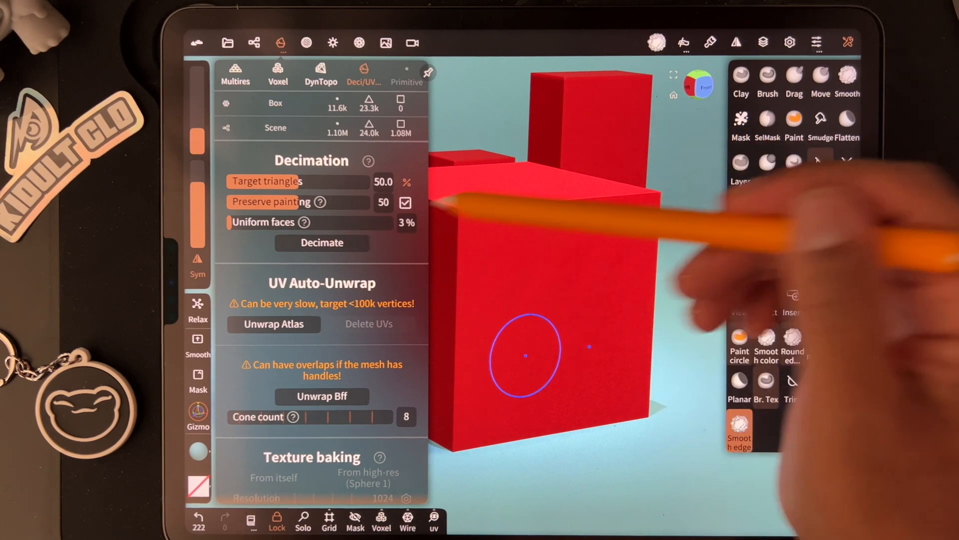
click(321, 242)
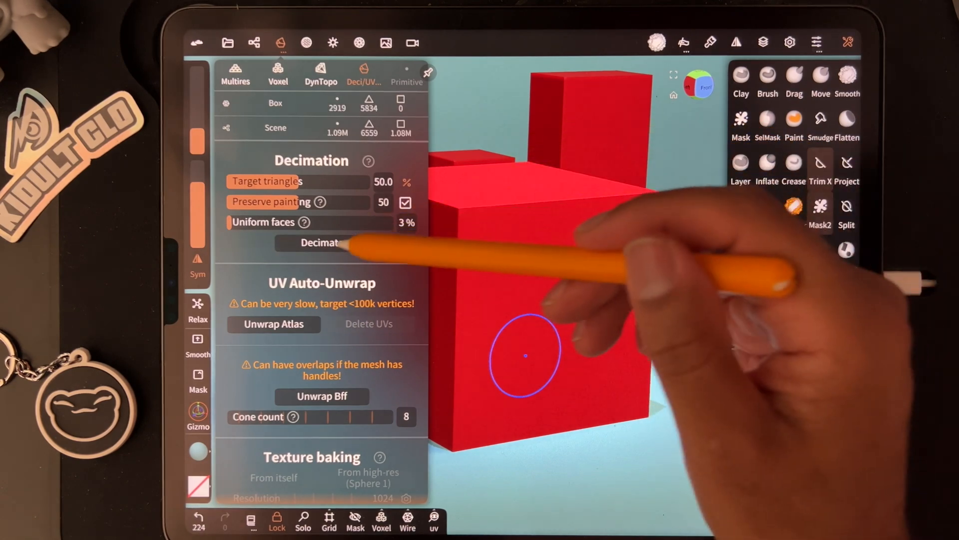
click(321, 243)
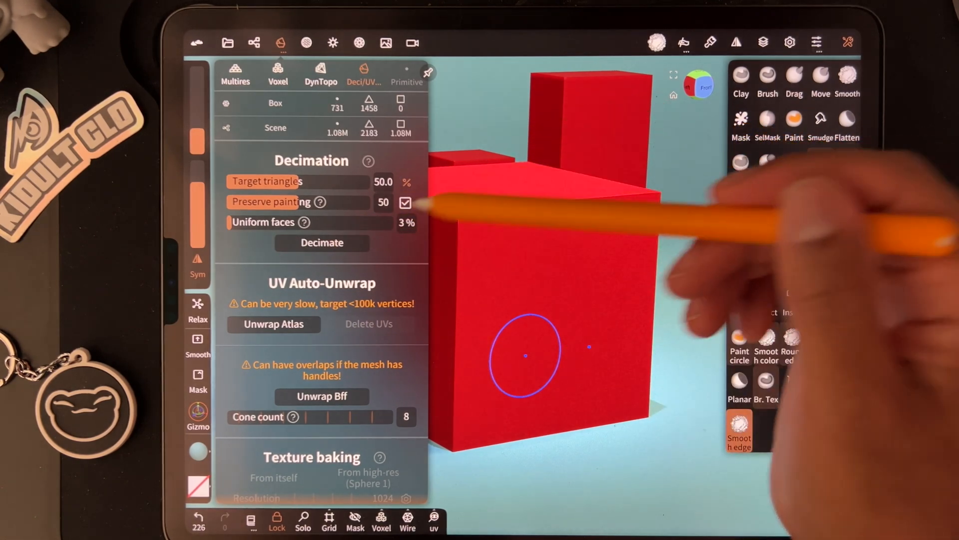
click(322, 243)
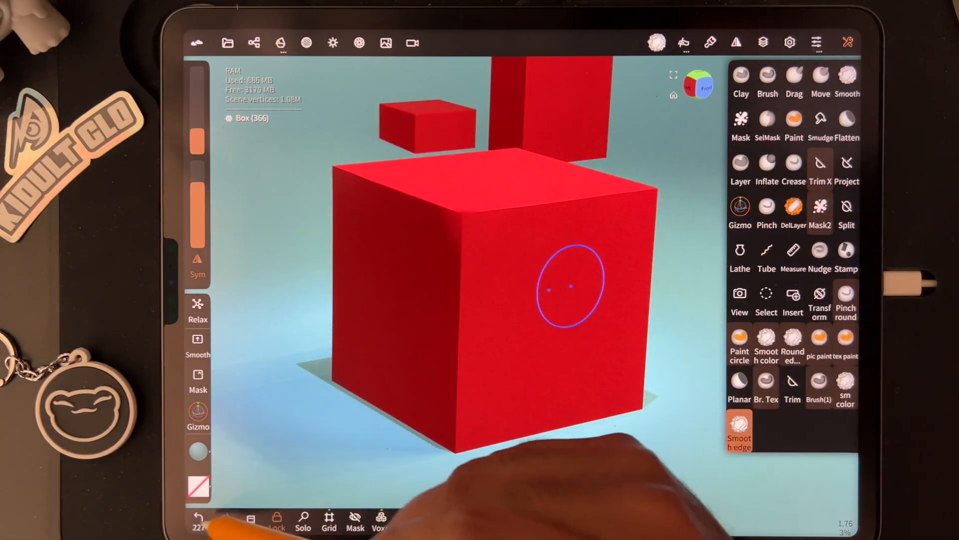
click(198, 520)
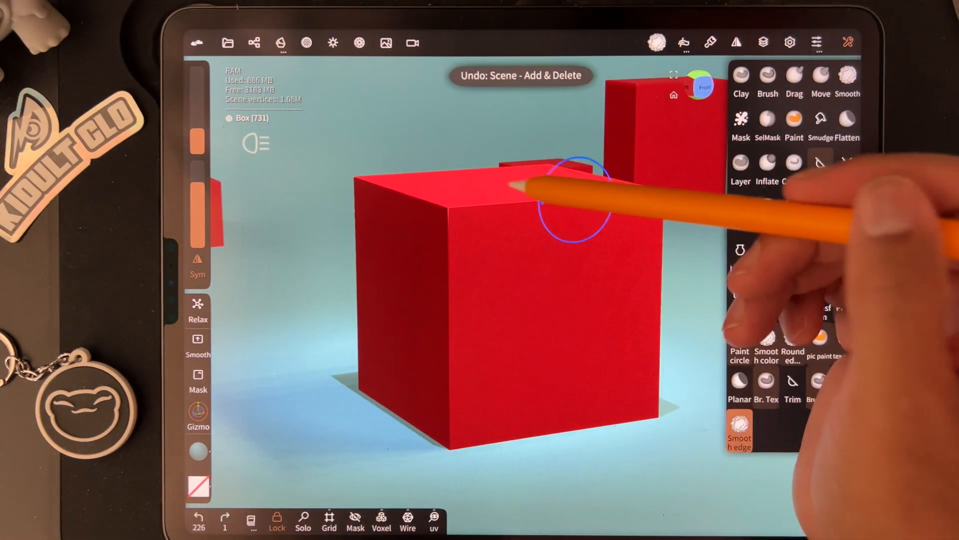